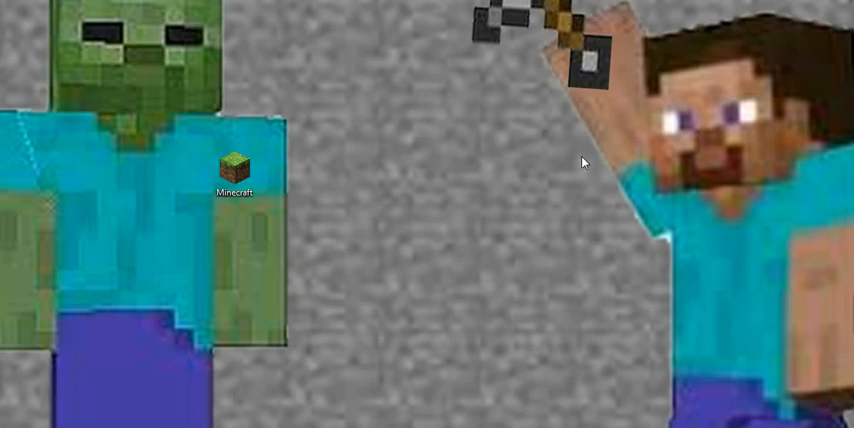
mouse_move(586, 178)
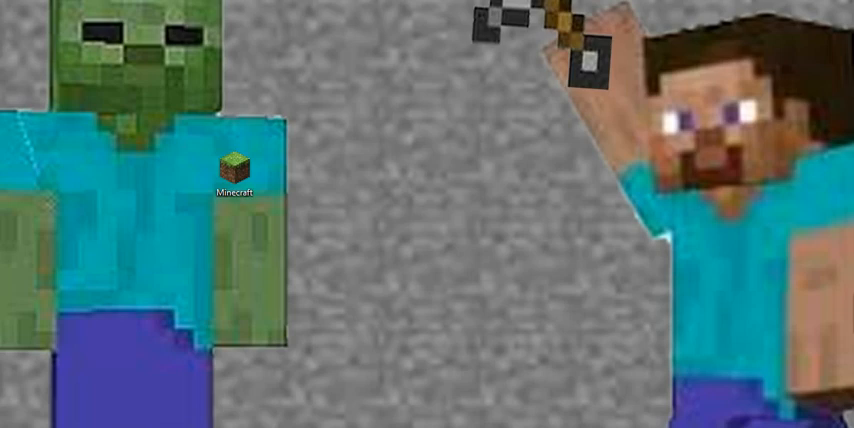
Step: Reach the Firewall settings from McAfee's Navigation overview of security features
click(844, 427)
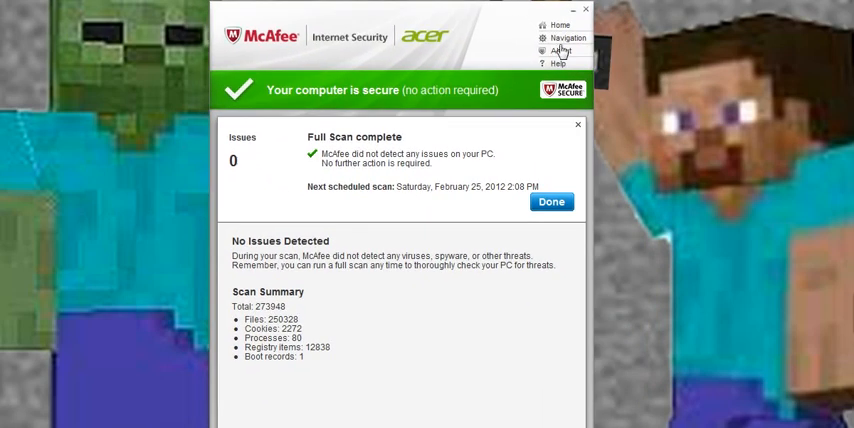
click(568, 38)
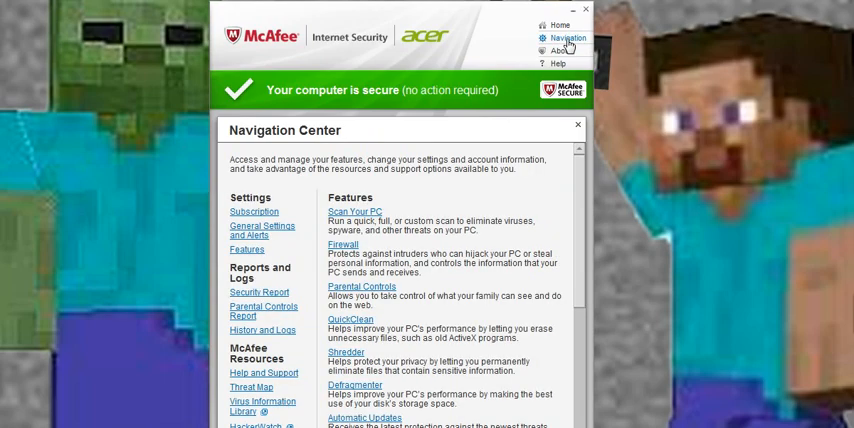
scroll(down, 3)
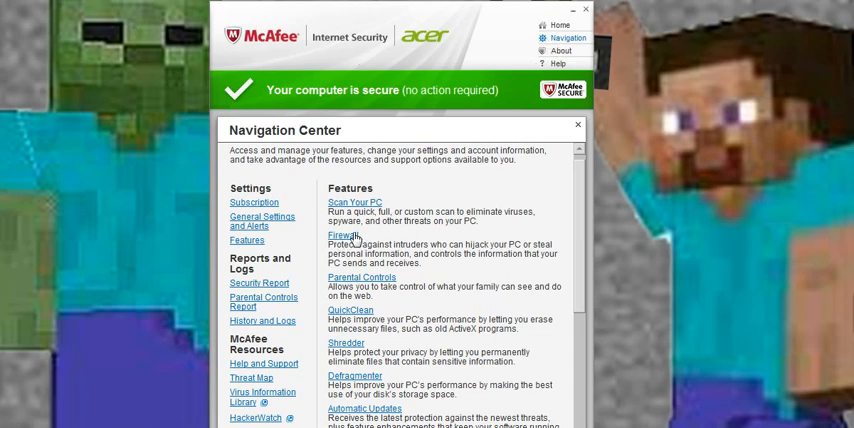
click(348, 236)
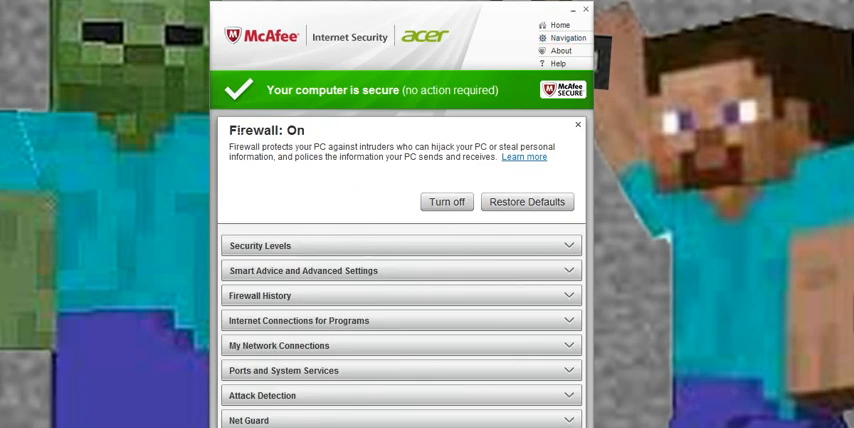
mouse_move(284, 156)
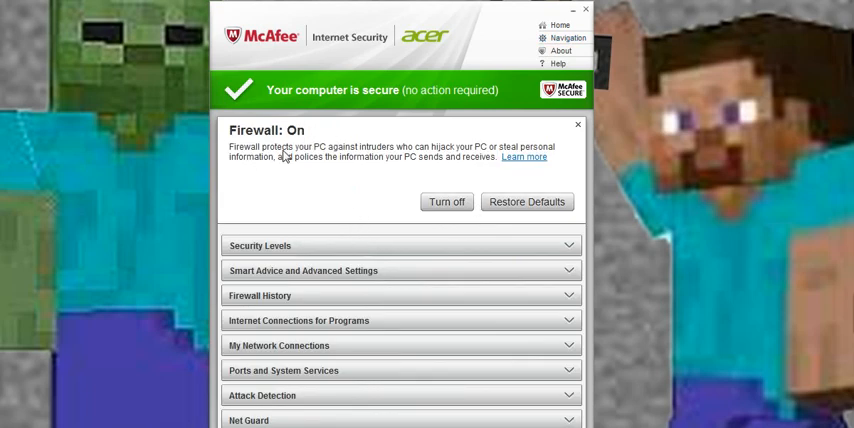
mouse_move(340, 158)
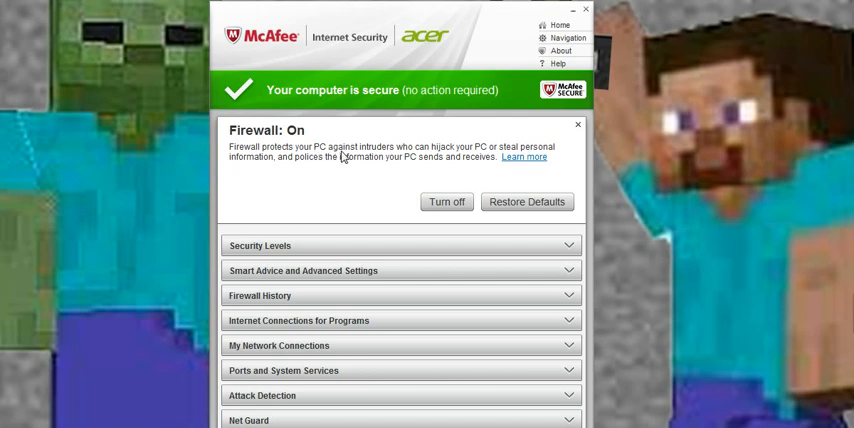
mouse_move(404, 160)
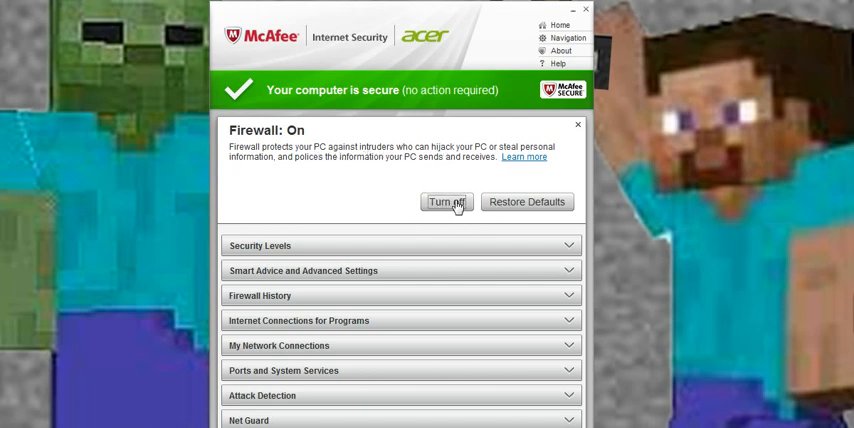
Step: Start turning the firewall off, then cancel so it stays on
click(446, 200)
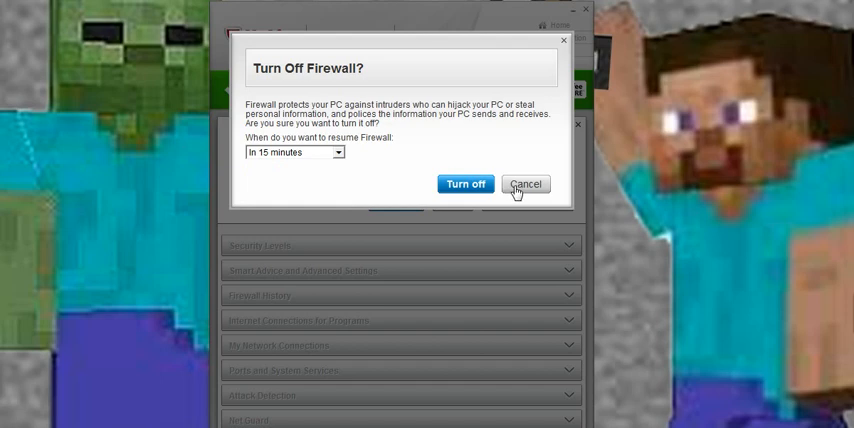
click(294, 152)
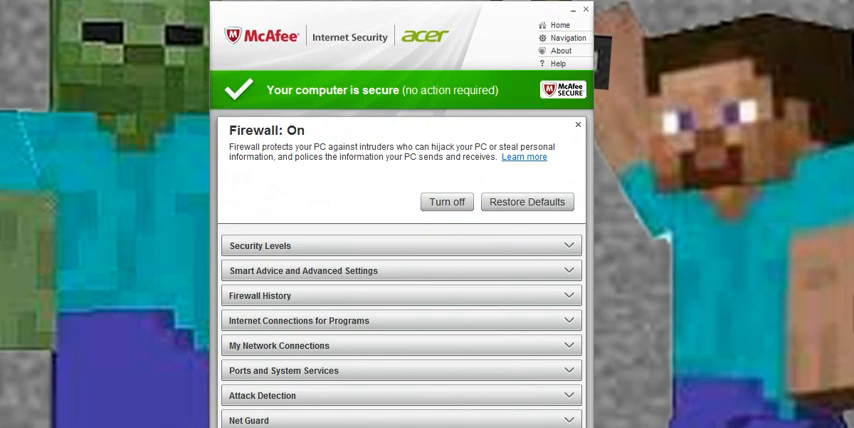
mouse_move(412, 140)
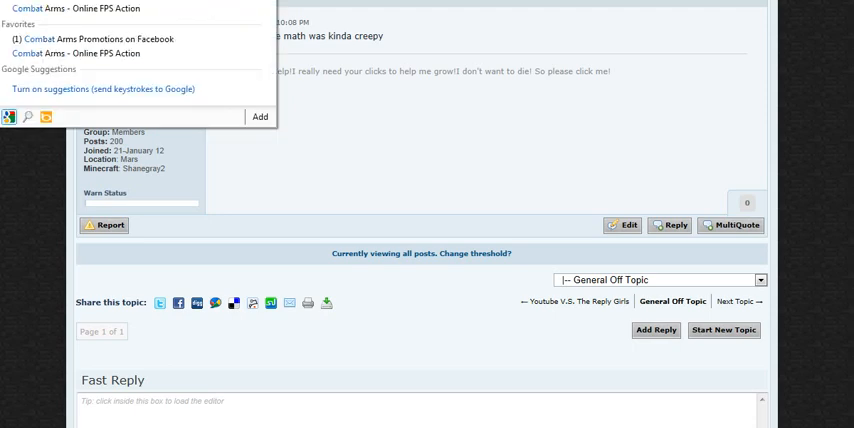
mouse_move(40, 8)
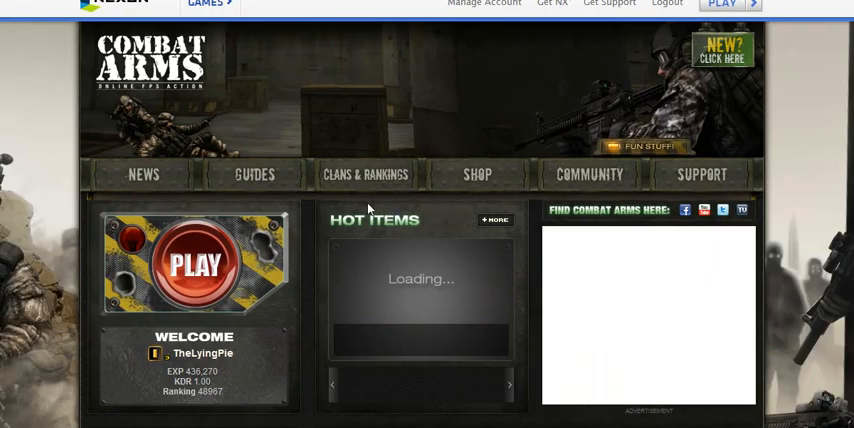
Step: Browse down the Combat Arms homepage before launching the game
scroll(down, 3)
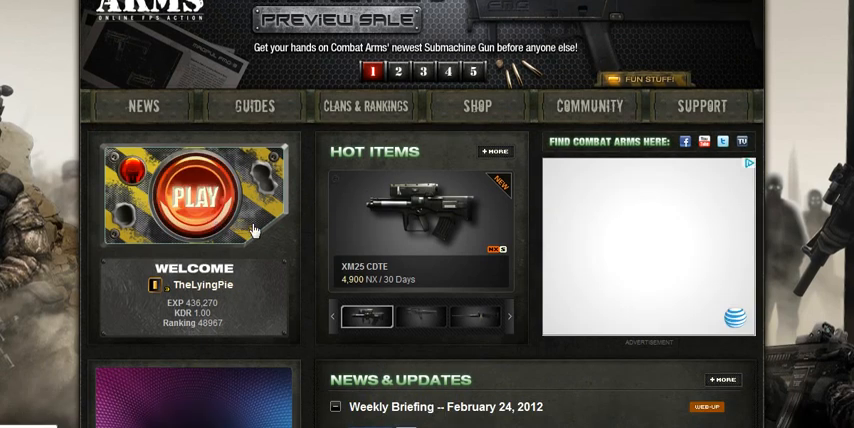
mouse_move(254, 232)
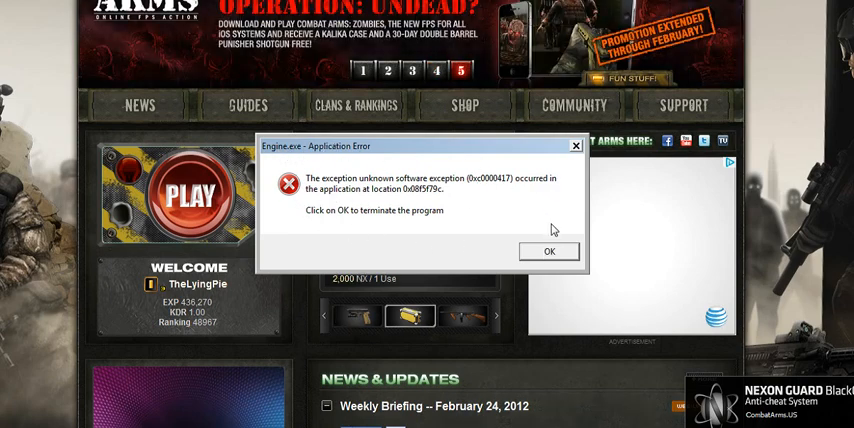
Step: Dismiss the Engine.exe error and turn the firewall off with a 15-minute resume
click(548, 252)
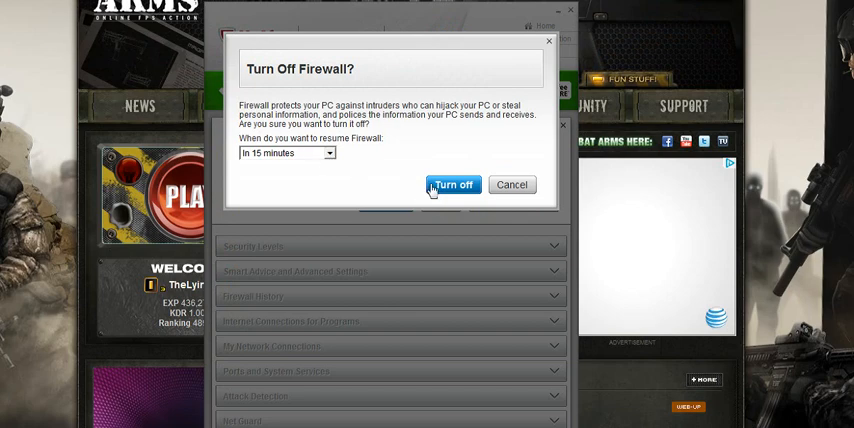
click(452, 184)
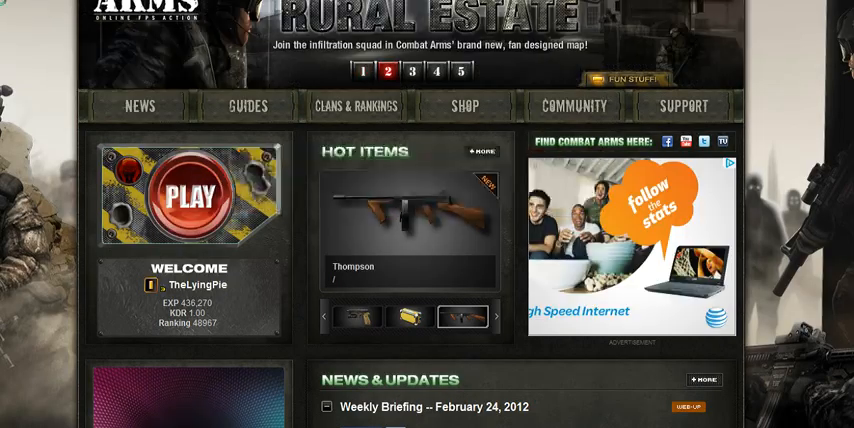
Step: Return to the Combat Arms page, then bring up the Start menu with McAfee showing Firewall: Off
click(464, 316)
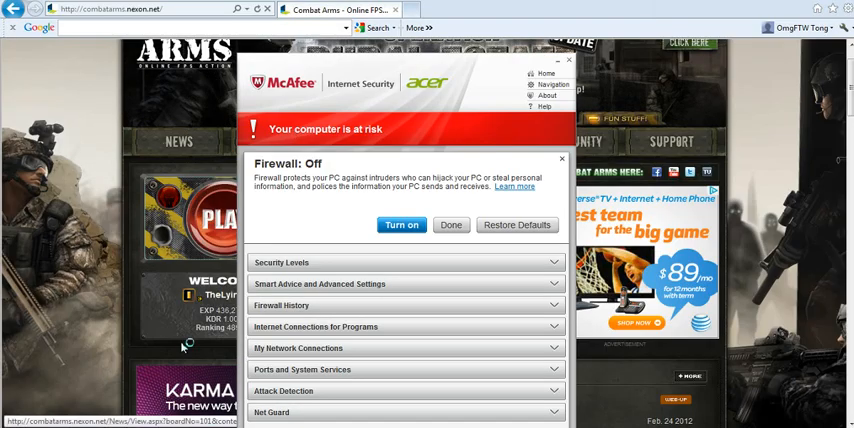
click(10, 424)
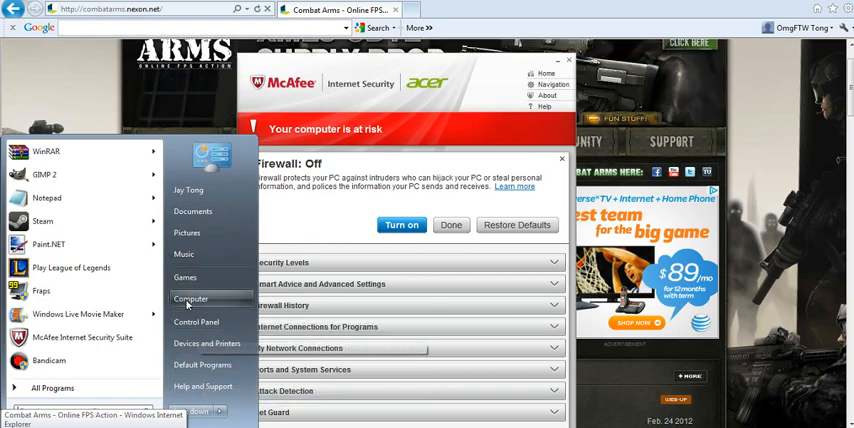
Step: Browse from Computer into the Combat Arms install folder under Nexon
click(190, 298)
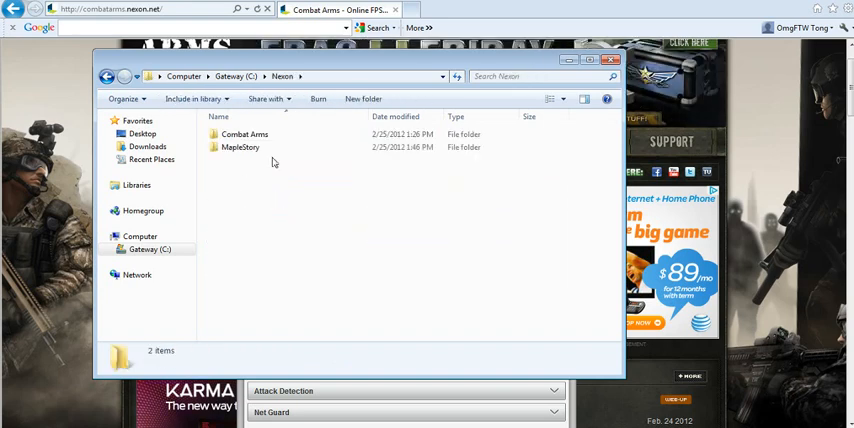
click(240, 148)
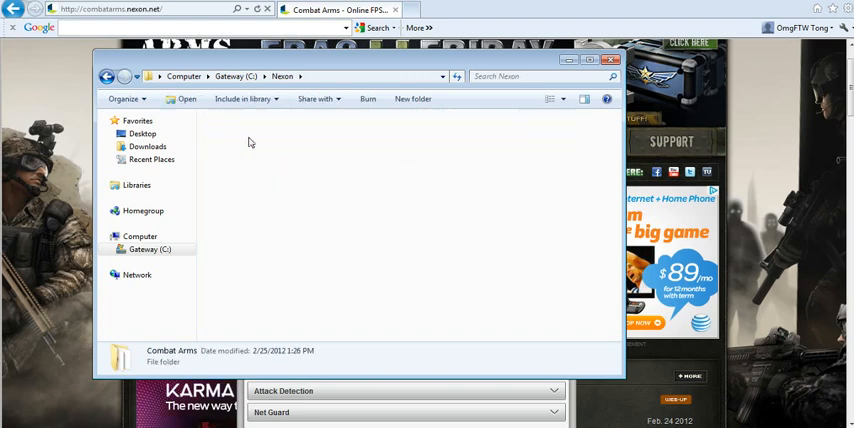
double_click(172, 356)
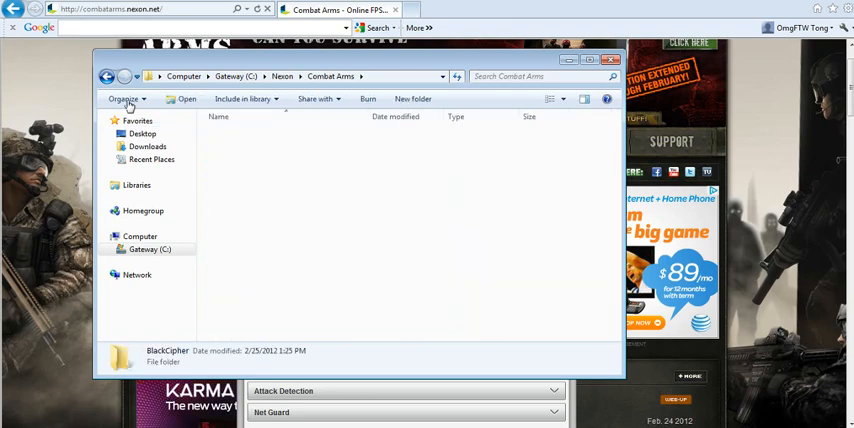
double_click(168, 356)
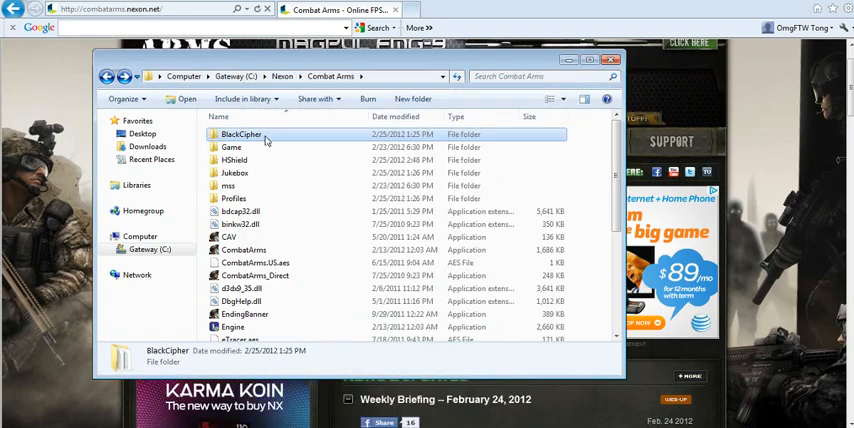
Step: Look inside the BlackCipher folder, then go back to the Combat Arms folder
double_click(240, 134)
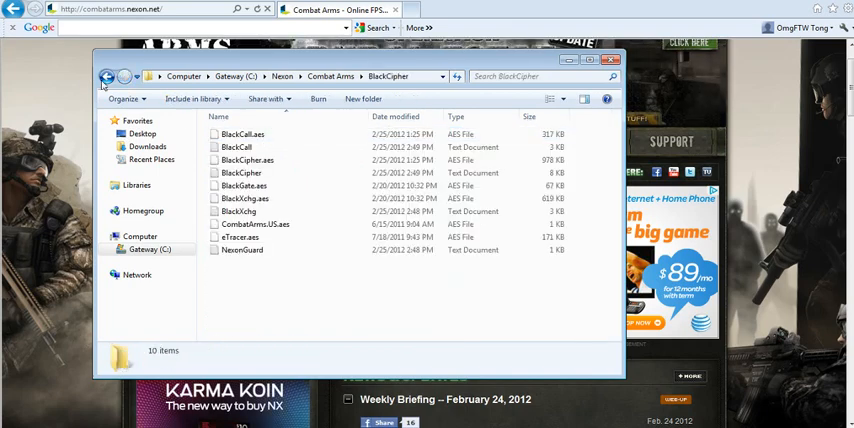
click(108, 76)
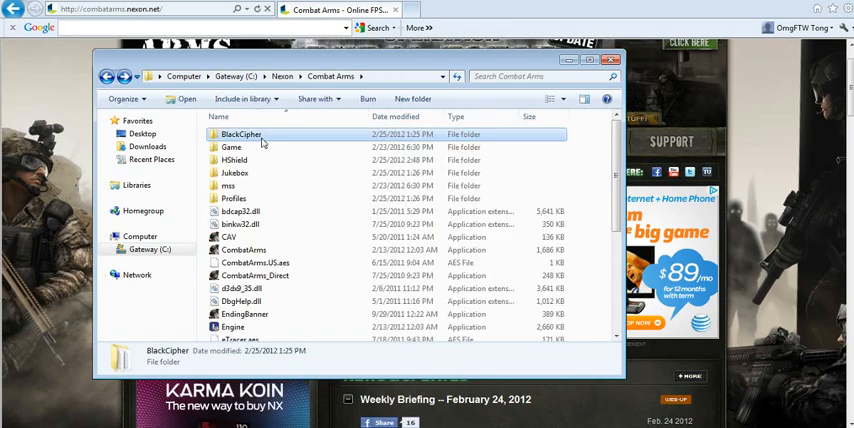
mouse_move(232, 148)
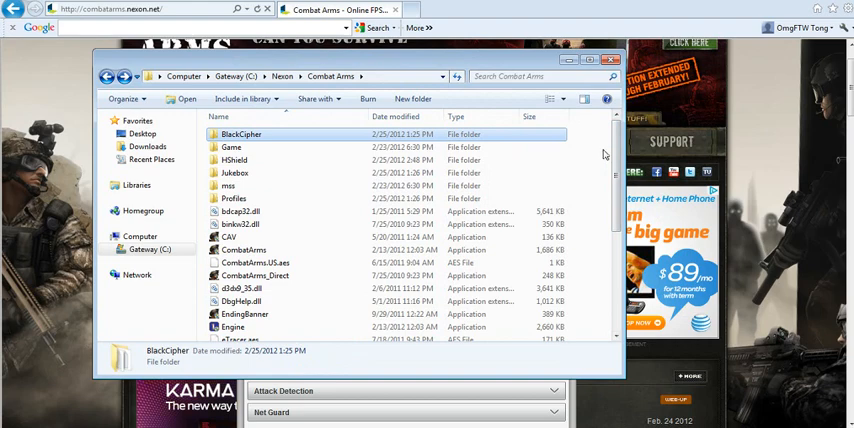
scroll(down, 3)
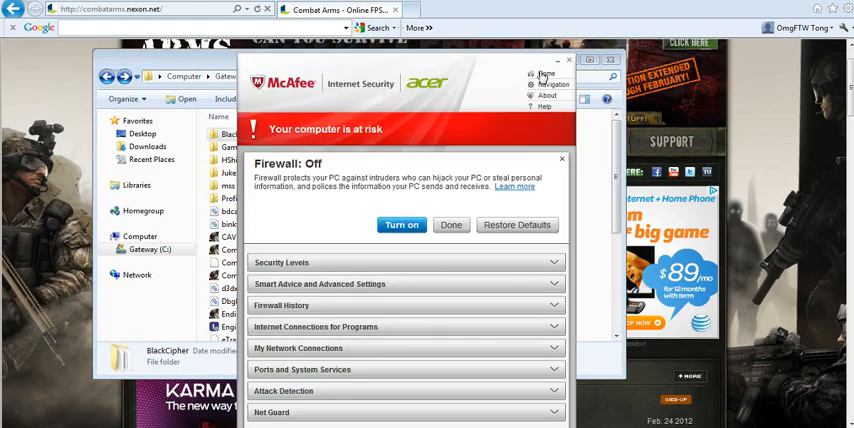
Step: Bring up McAfee's Navigation Center, then the Control Panel's All Items view
click(552, 84)
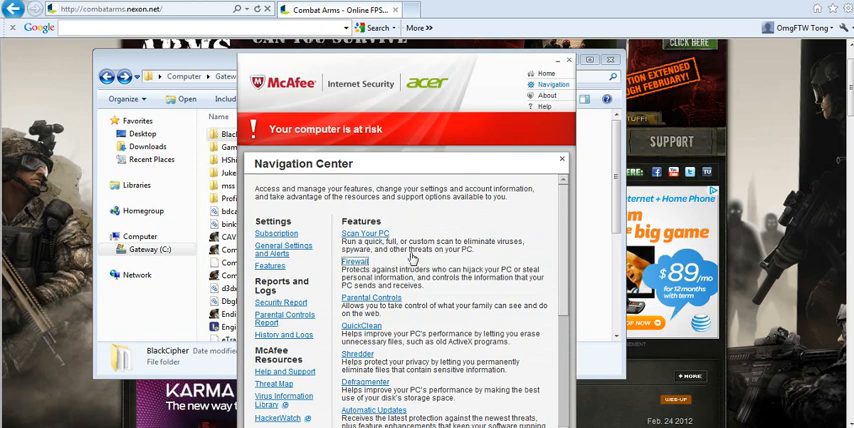
click(356, 260)
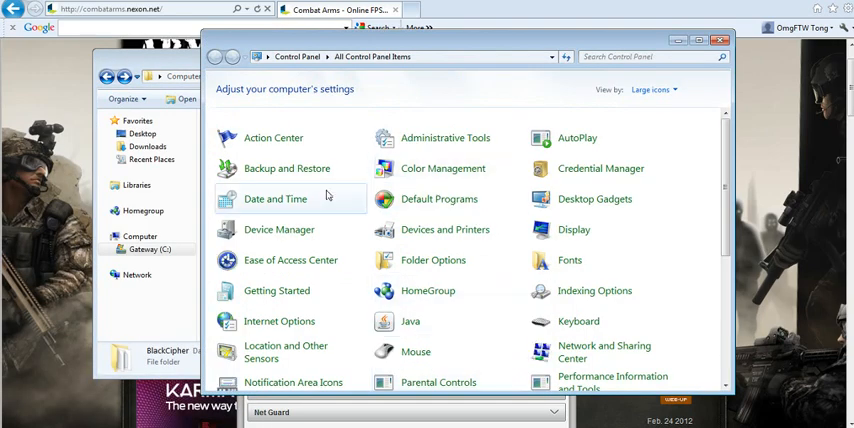
Step: Show the Windows Firewall settings managed by McAfee Personal Firewall, then close them
scroll(down, 3)
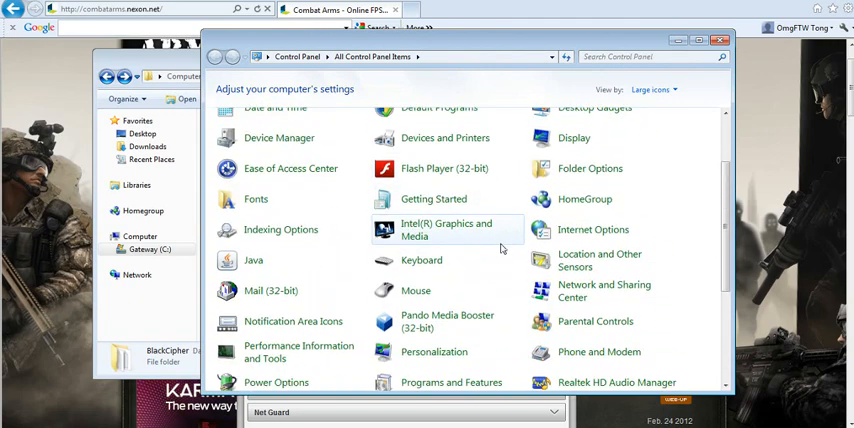
scroll(down, 3)
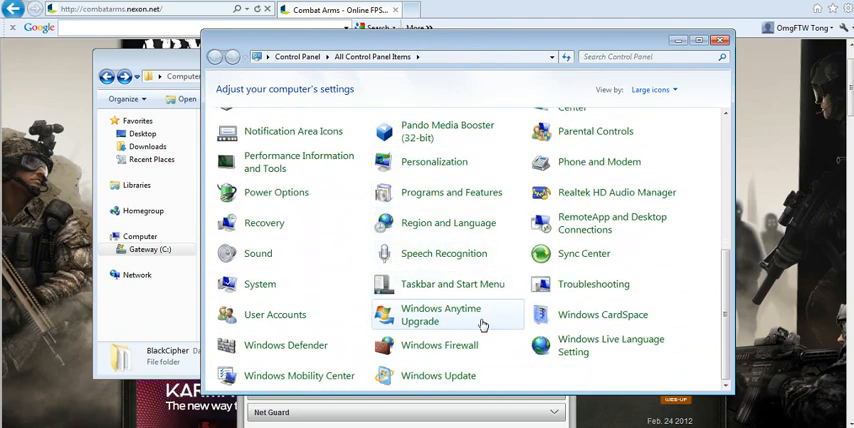
mouse_move(440, 344)
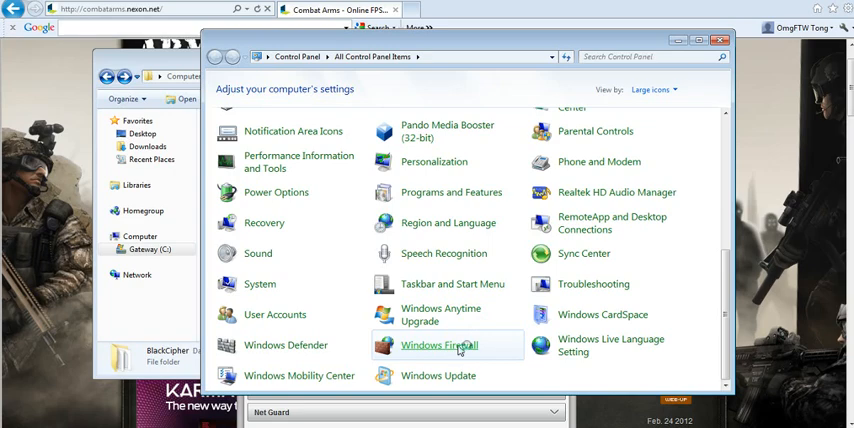
click(440, 344)
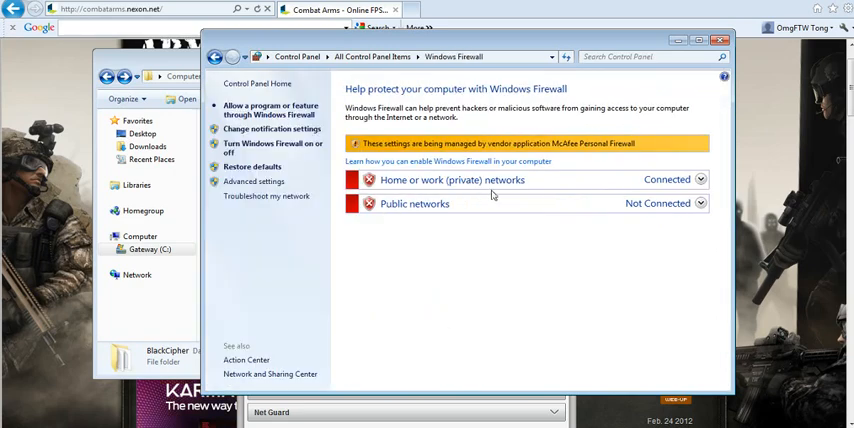
mouse_move(260, 152)
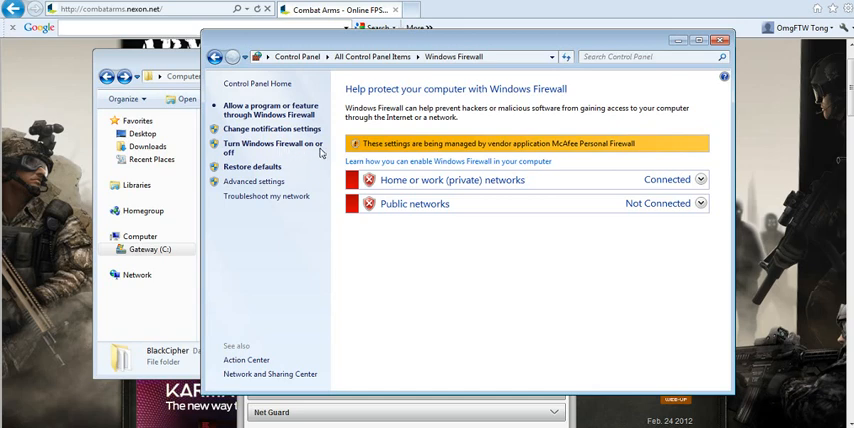
mouse_move(268, 172)
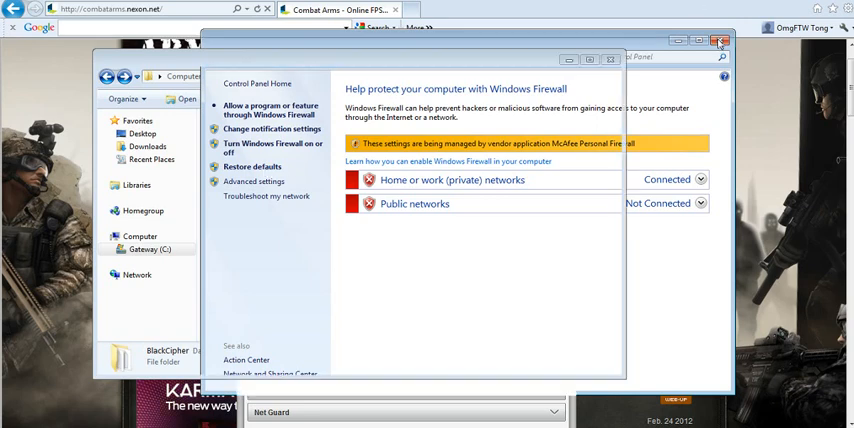
click(720, 40)
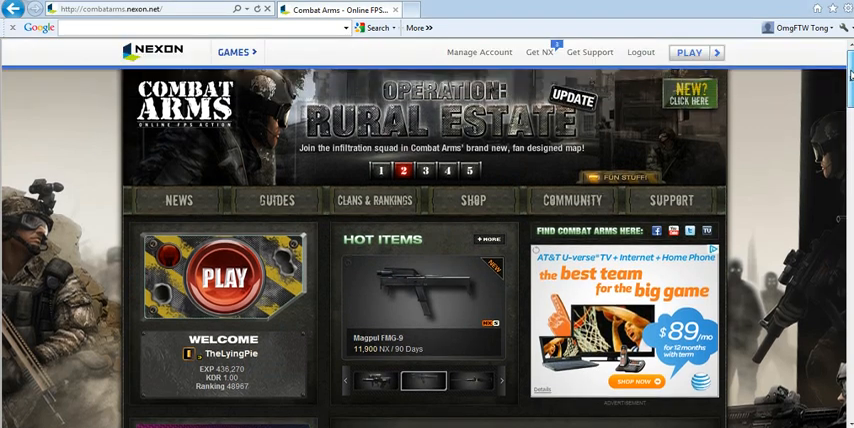
scroll(down, 3)
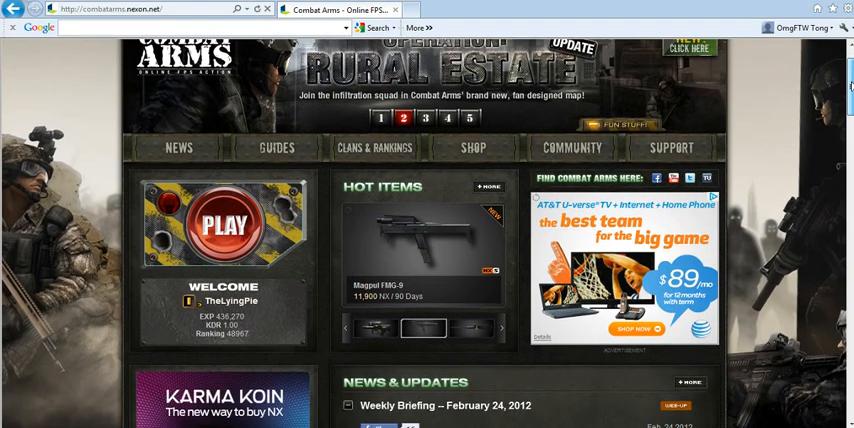